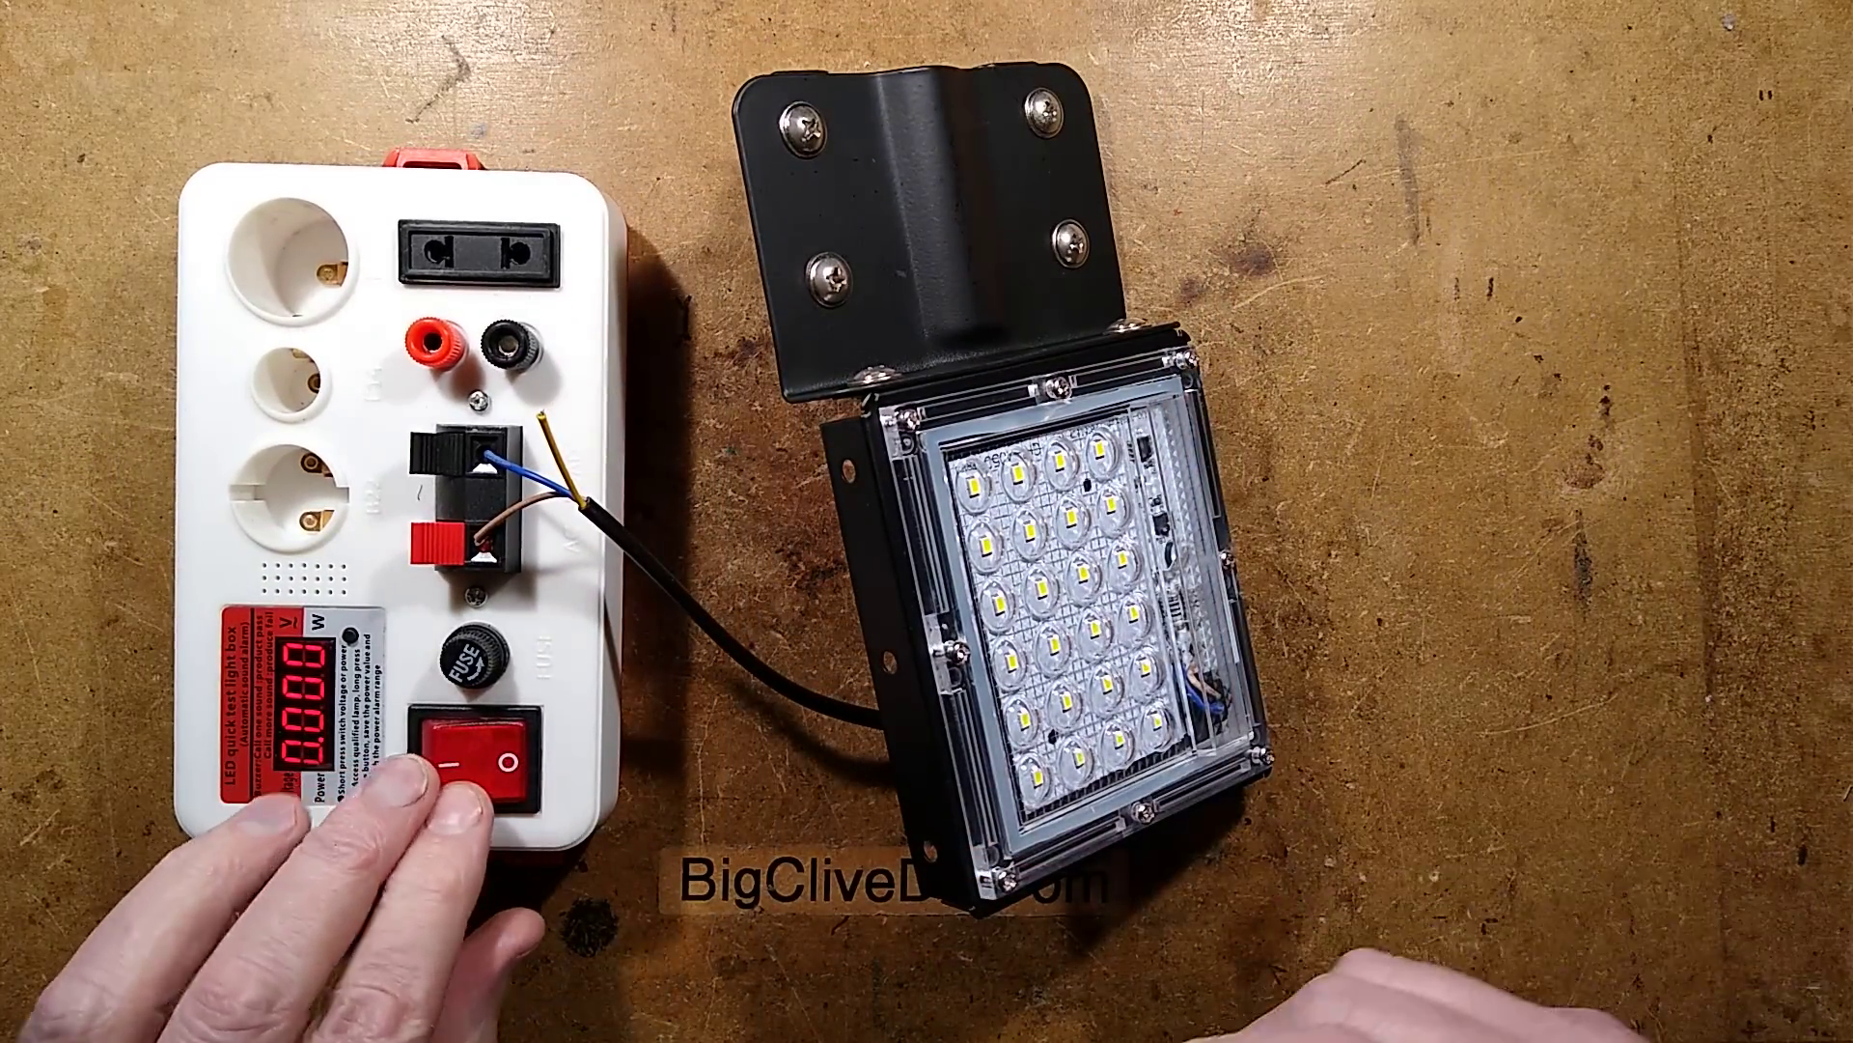
- Power the floodlight through the test box, note the 7.680 W reading, then switch it off
click(478, 744)
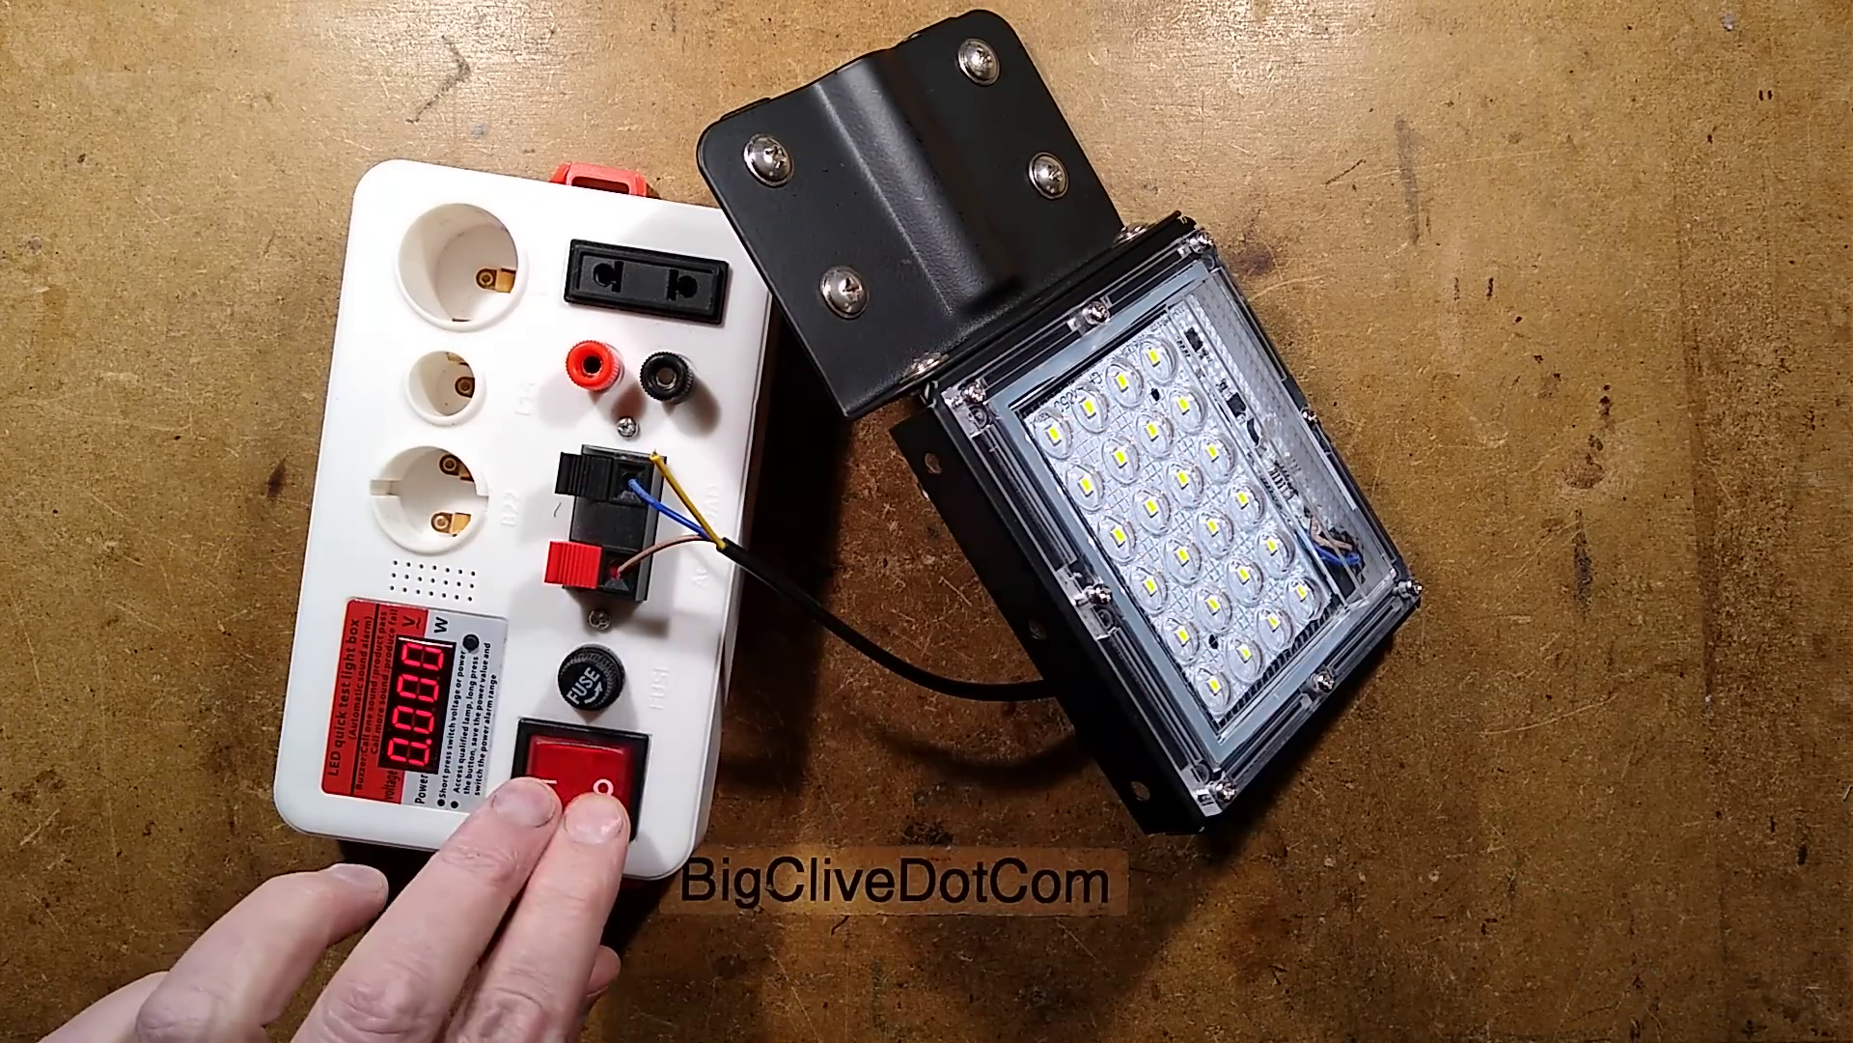
click(579, 780)
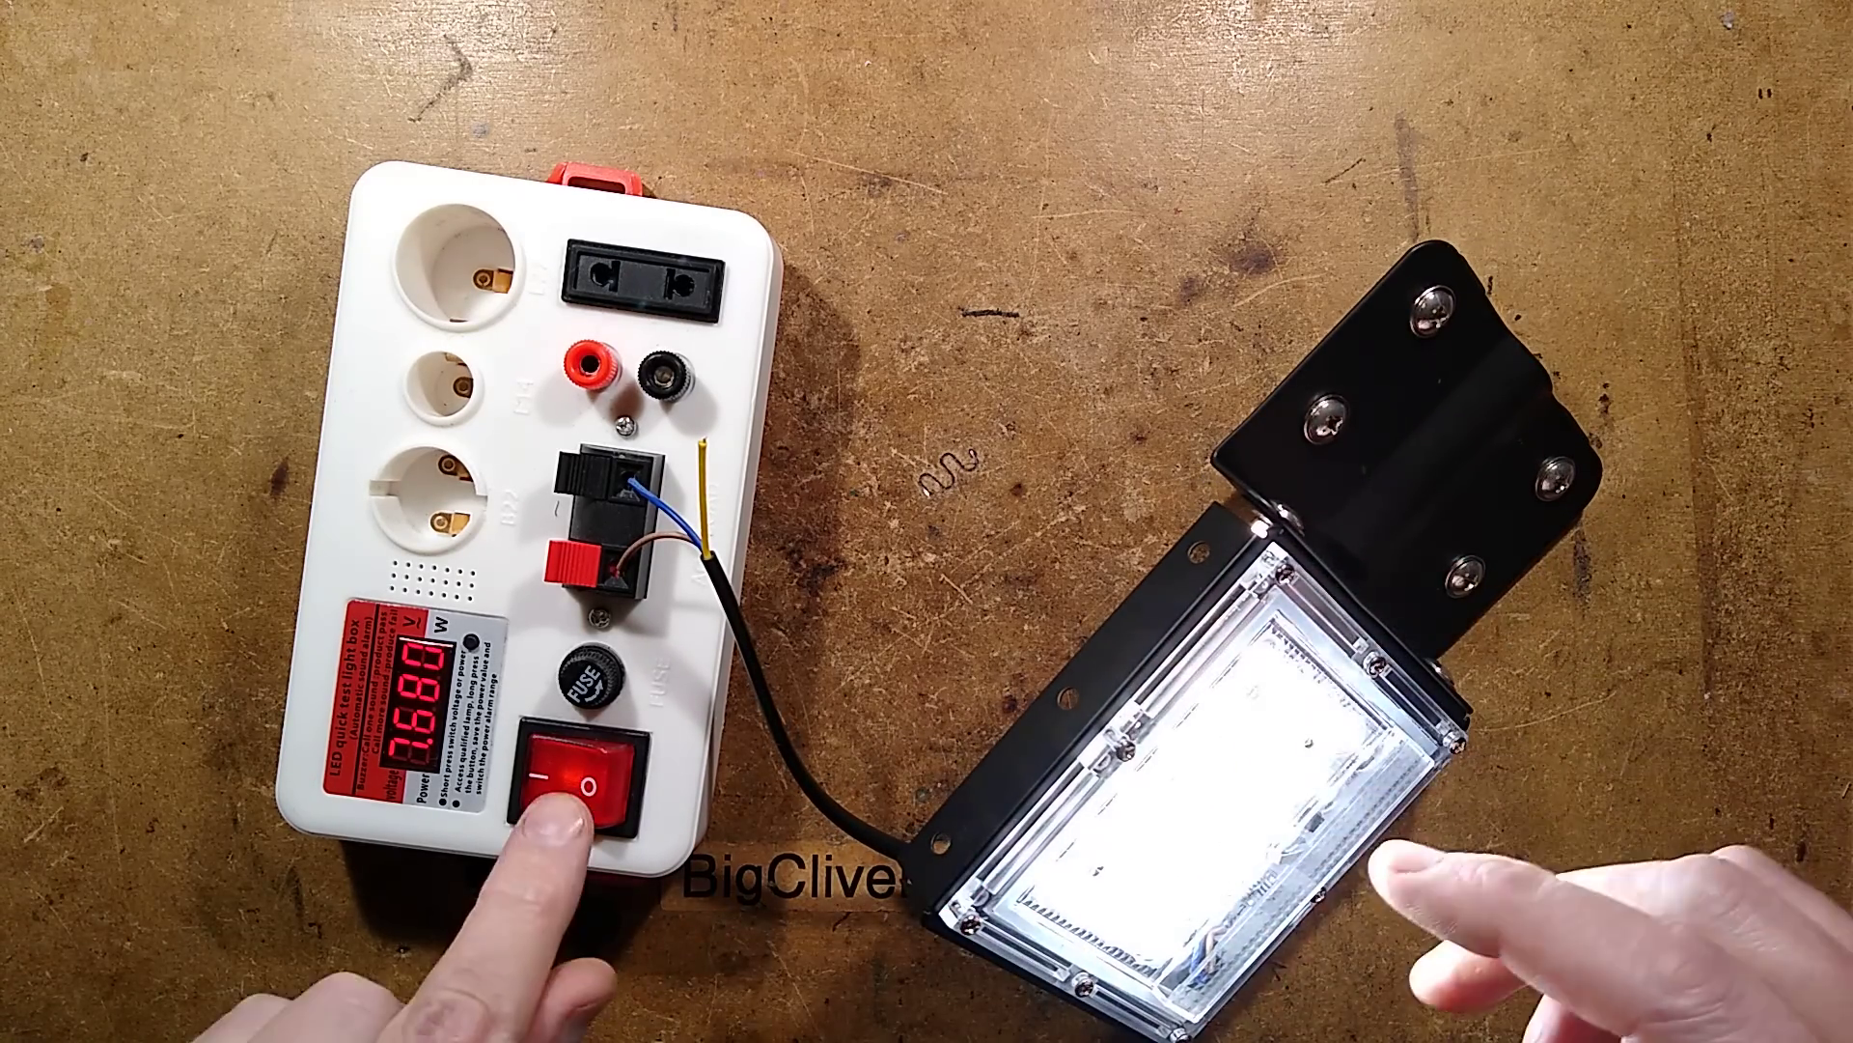
click(577, 774)
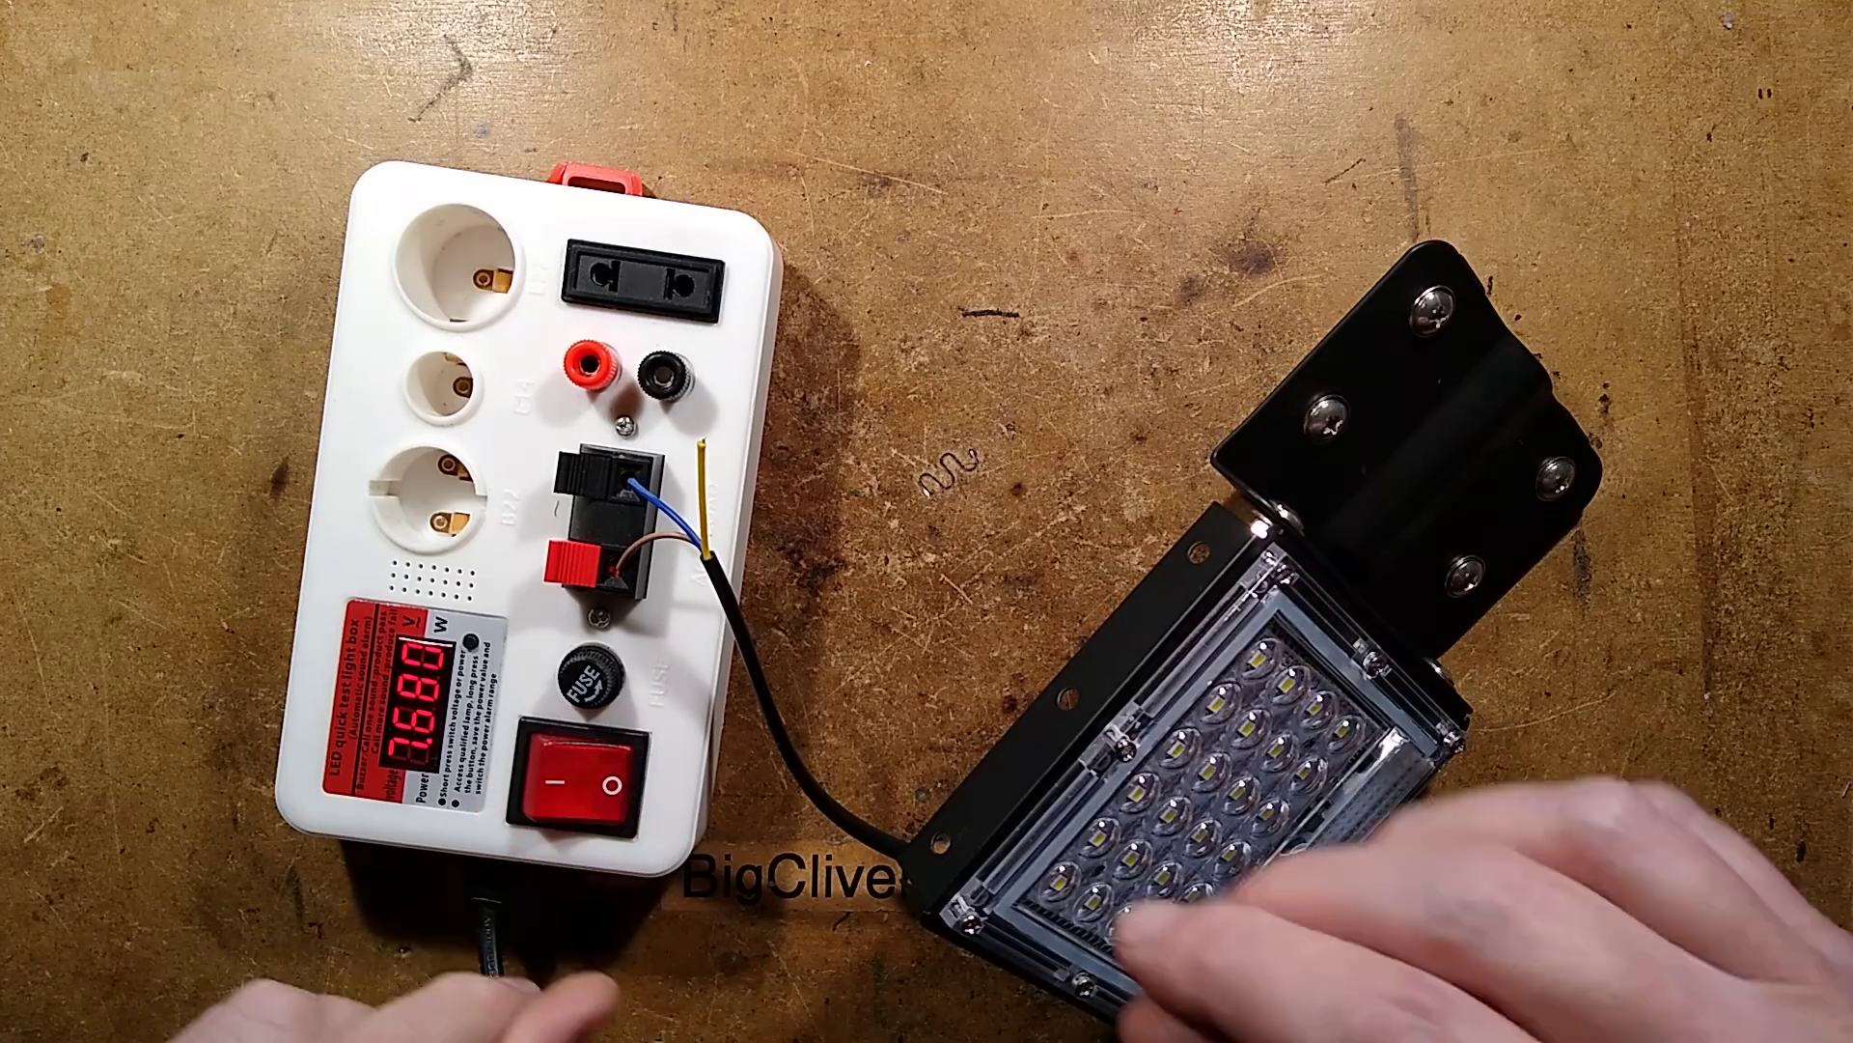